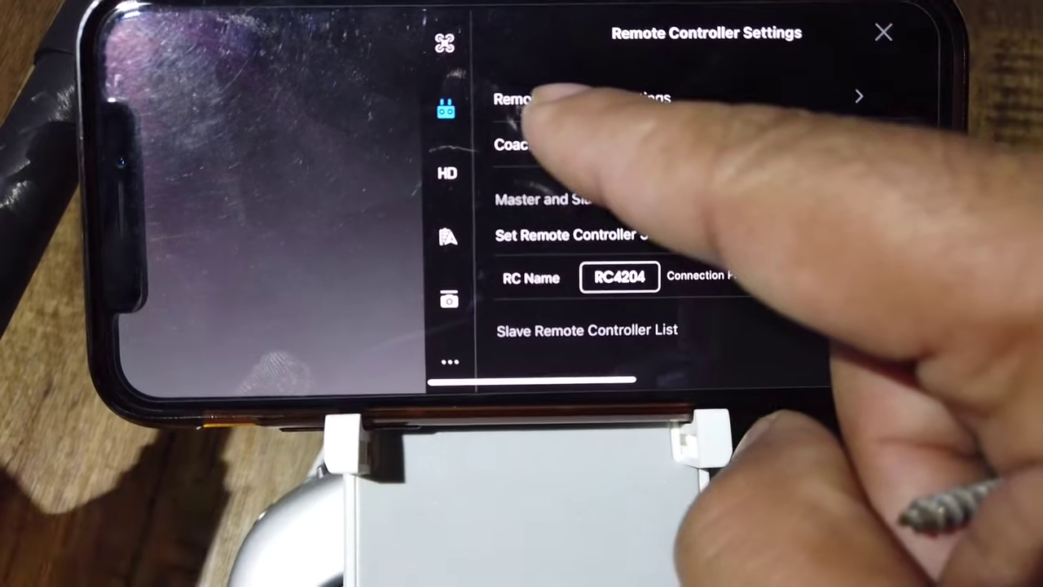
# Start Linking Remote Controller from Remote Controller Settings, searching for the aircraft frequency
pyautogui.click(582, 98)
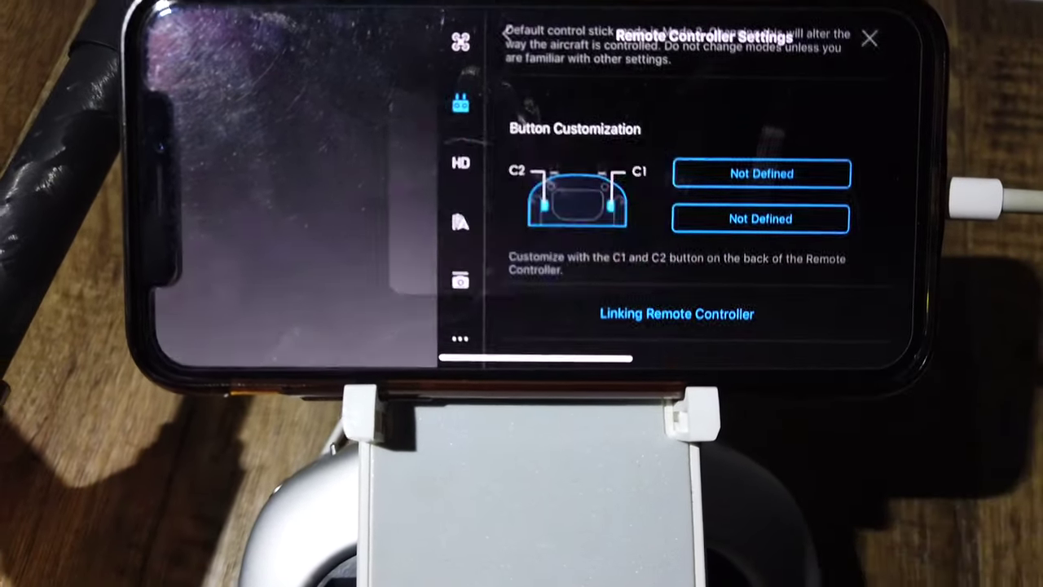
pyautogui.click(675, 313)
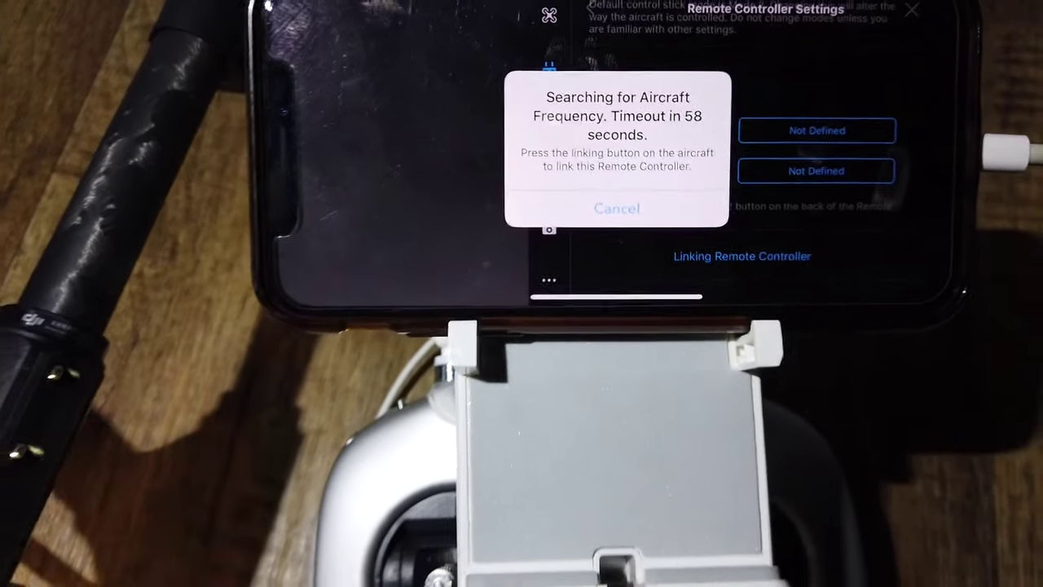